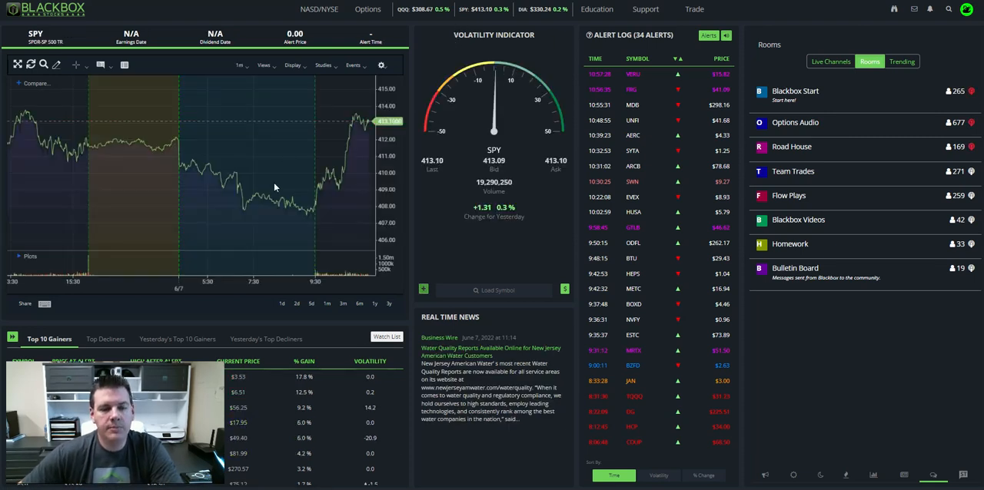
Switch the SPY chart style to Candle from the Display menu.
click(294, 65)
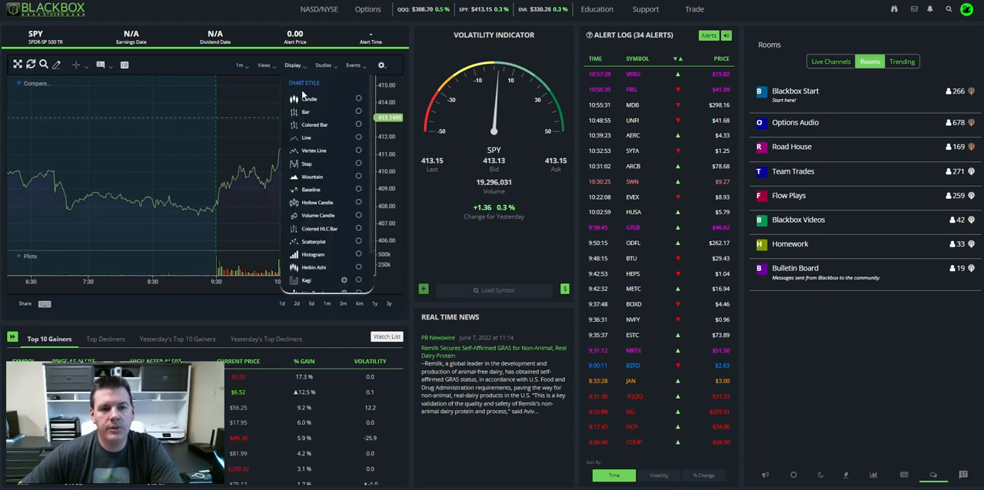
click(323, 65)
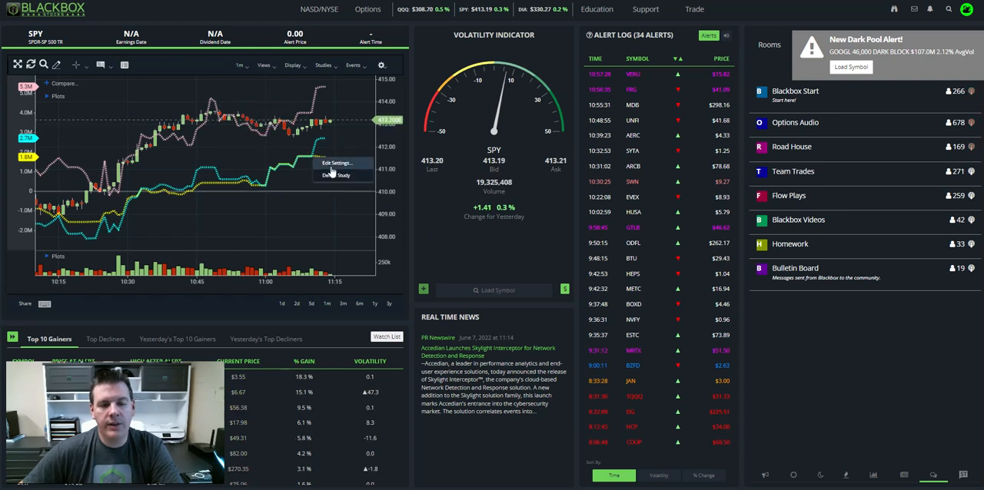
Bring up the BBS Options Dollar Flow study's Edit Settings from a flow line.
click(335, 163)
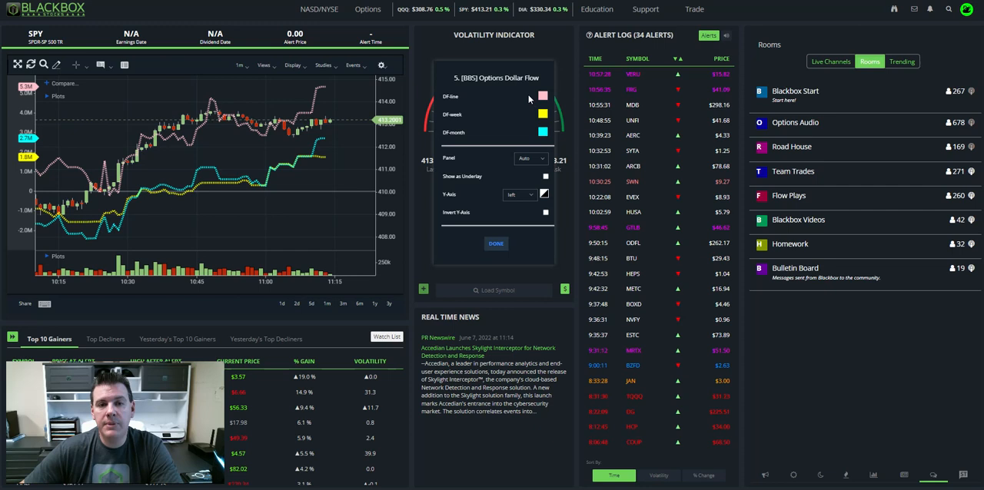
mouse_move(490, 140)
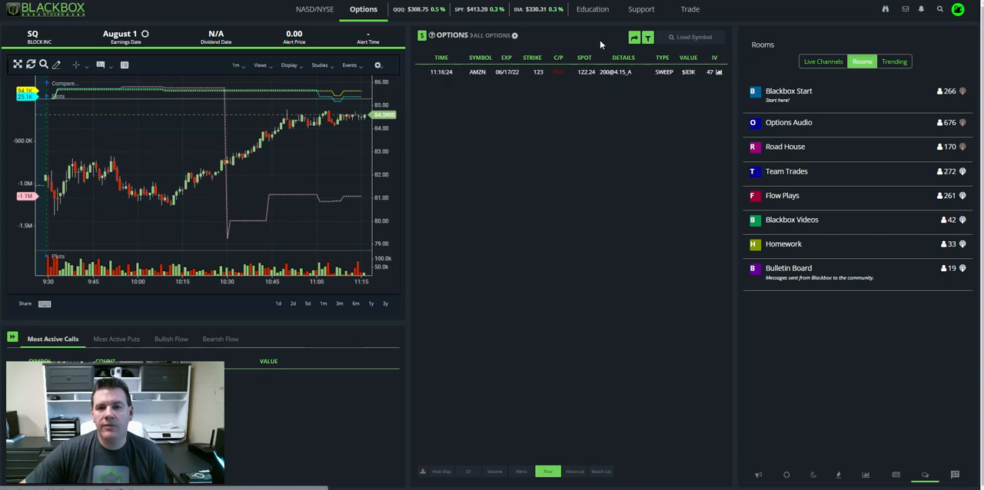
Filter the options flow to SQ - BLOCK INC via the Load Symbol box.
click(689, 37)
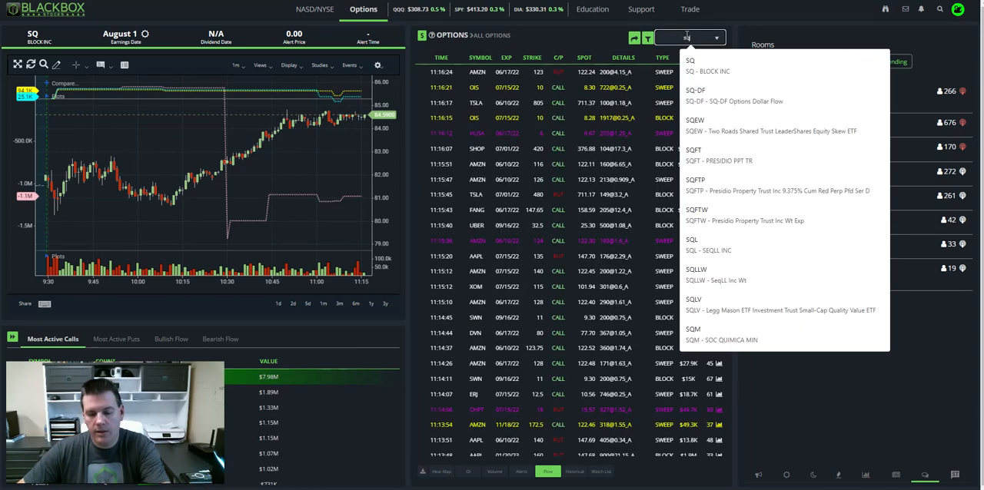
click(690, 66)
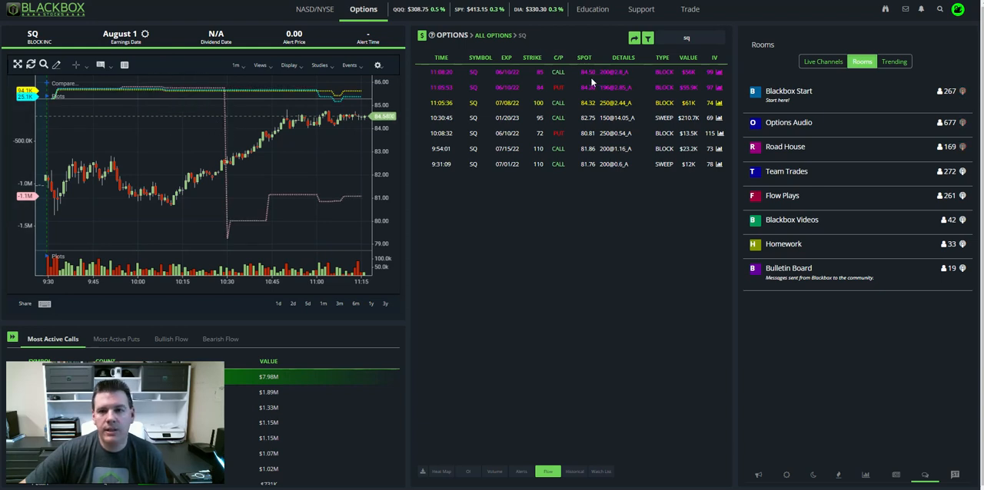
click(647, 38)
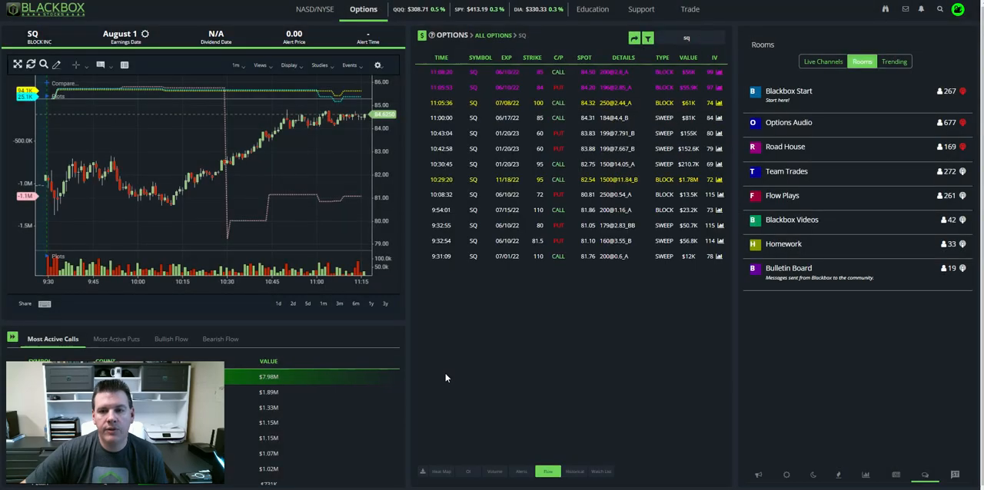
mouse_move(434, 193)
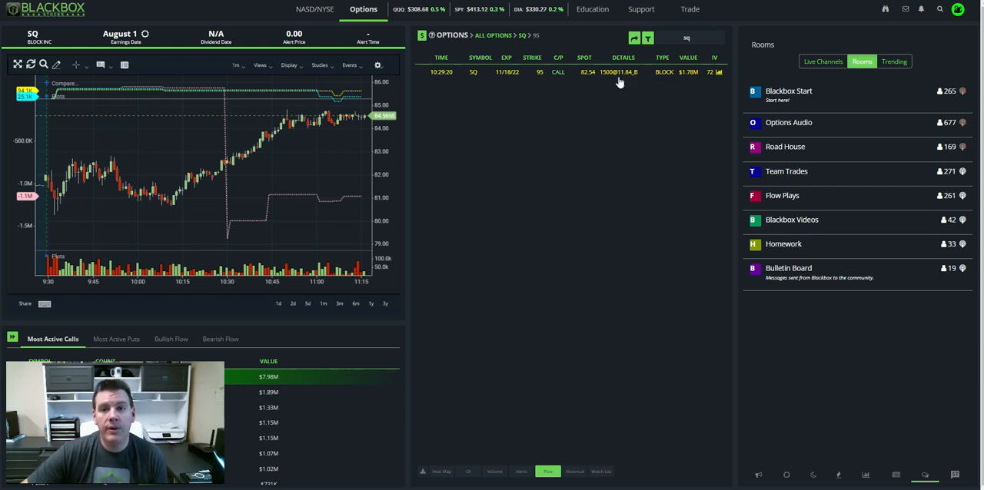
mouse_move(605, 77)
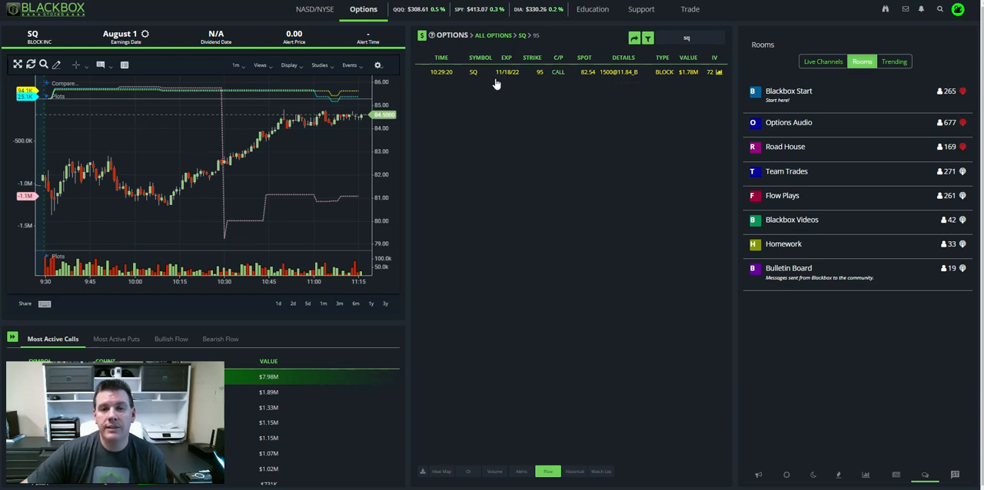
mouse_move(642, 80)
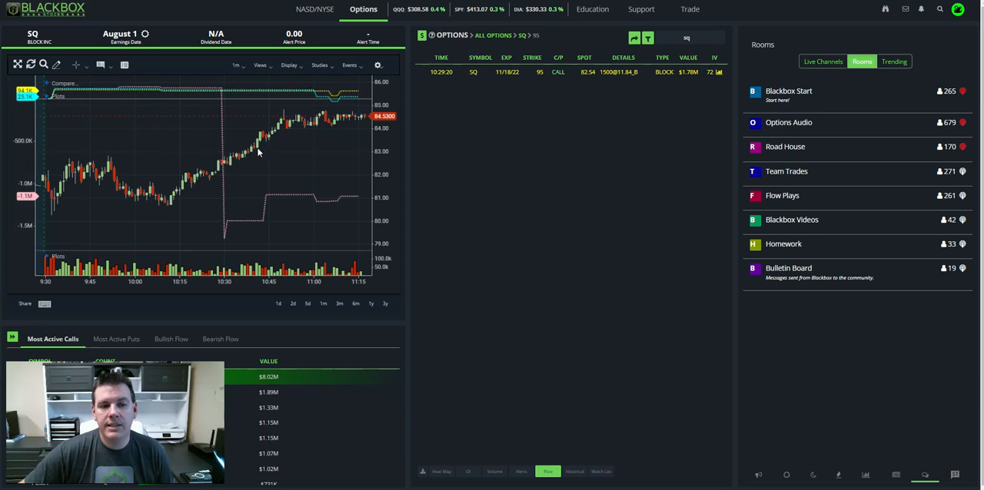
mouse_move(367, 122)
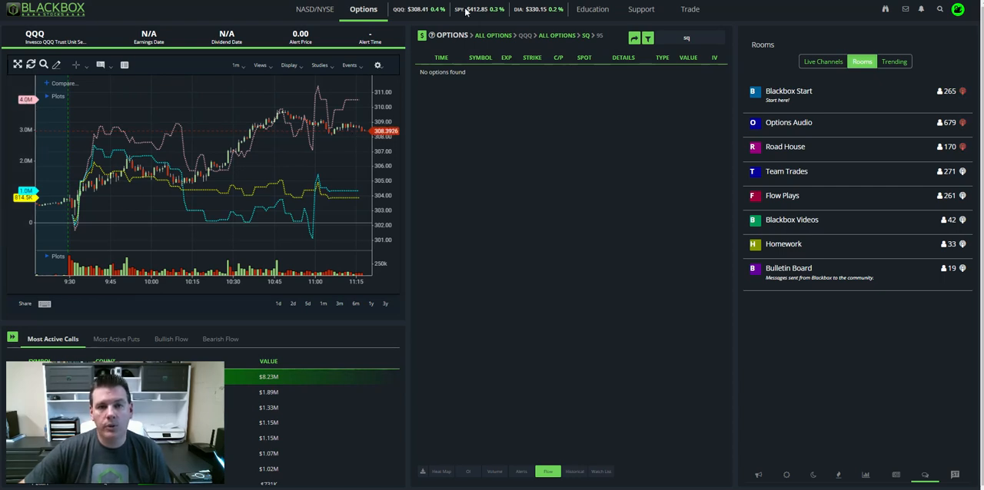
Load the chart from the header ticker bar to show its dollar flow lines.
click(460, 8)
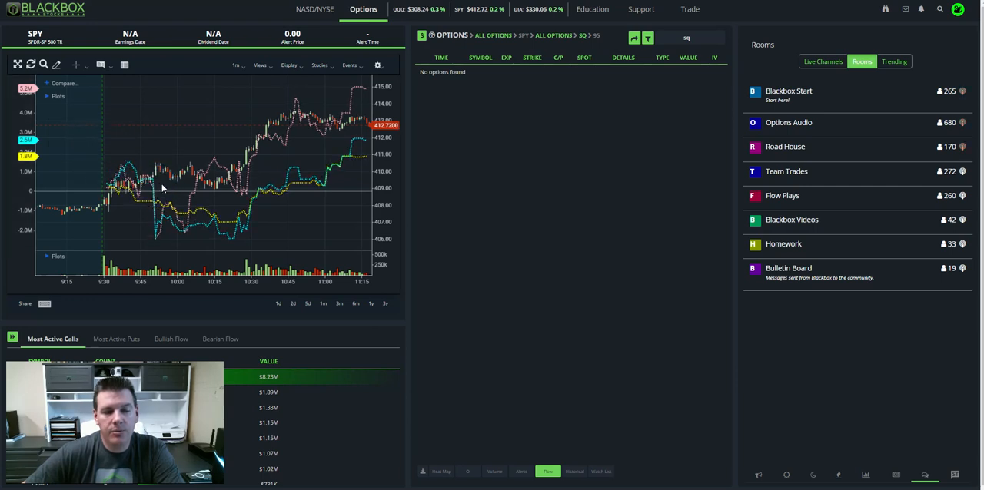
mouse_move(227, 223)
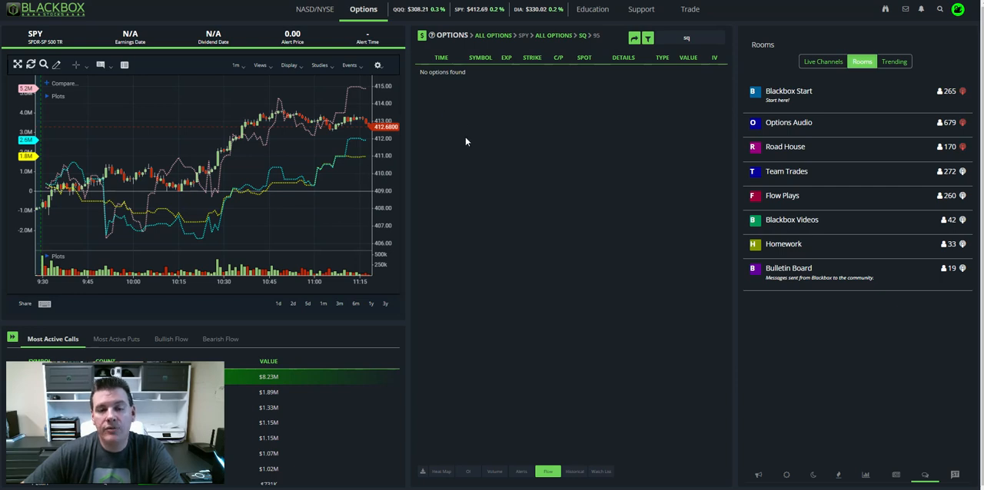
mouse_move(450, 154)
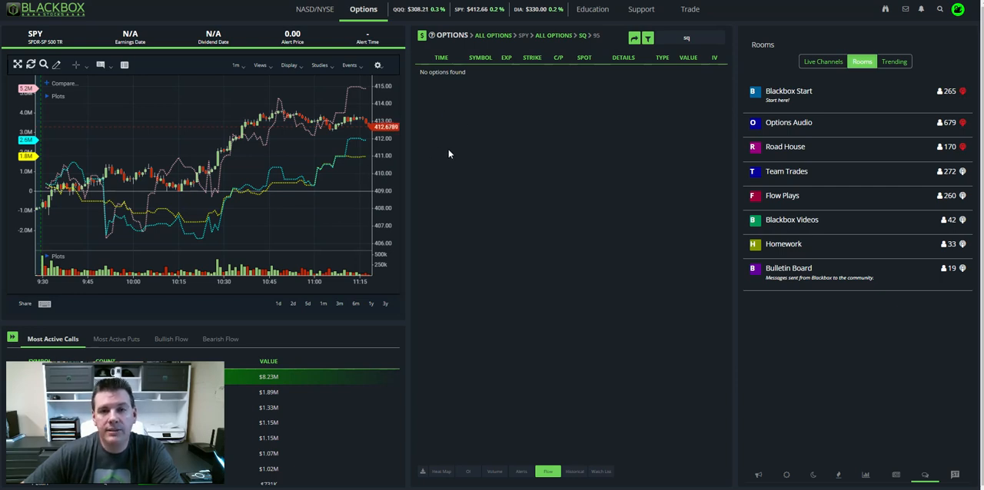